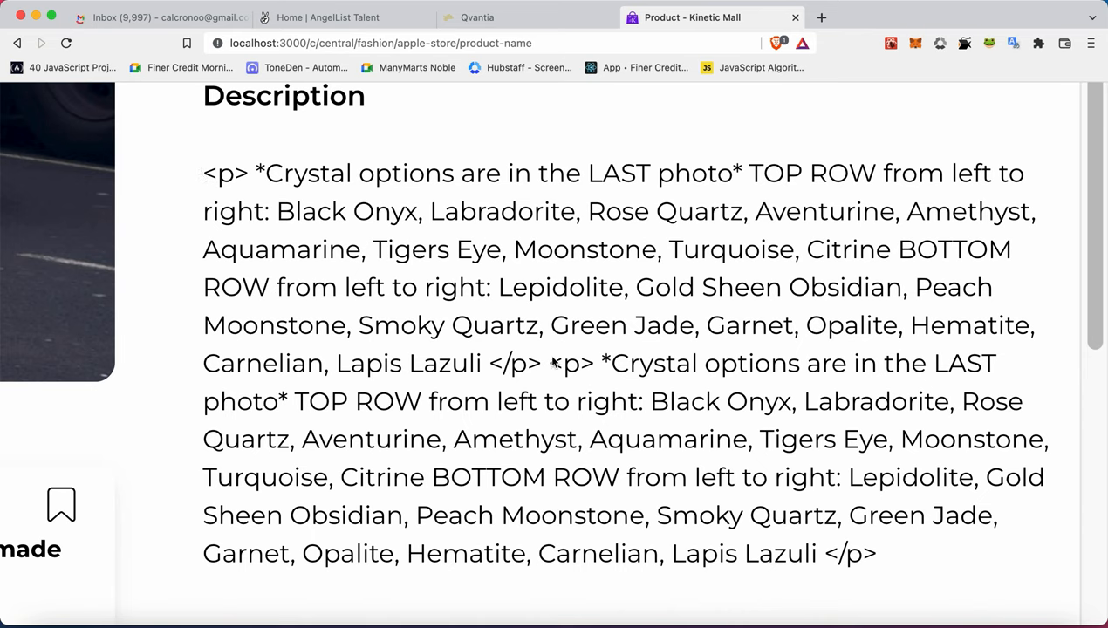
mouse_move(597, 349)
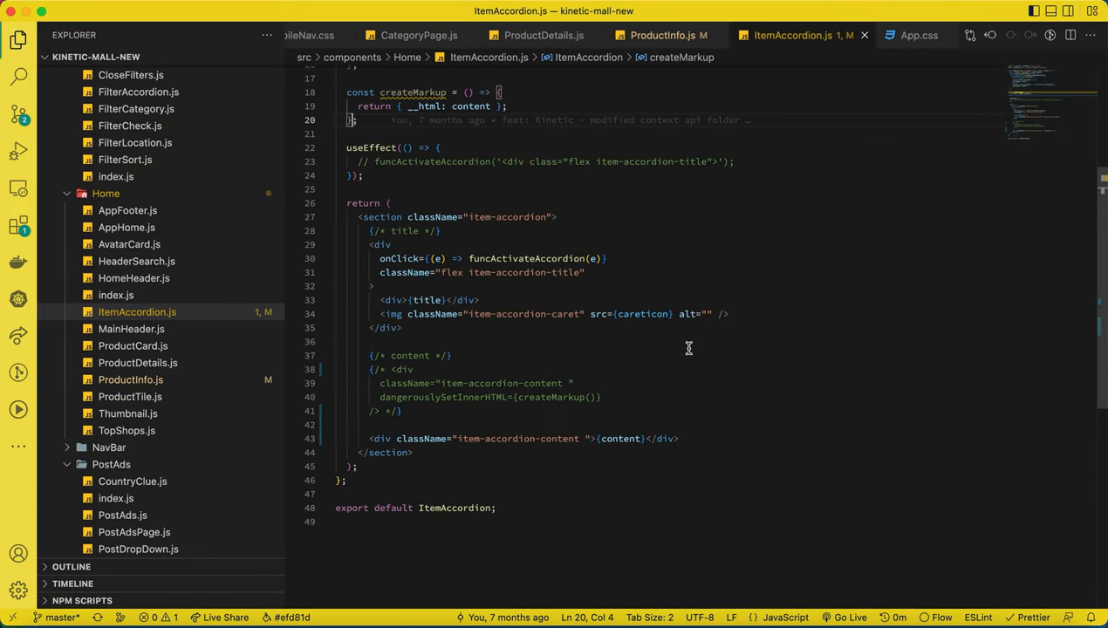
mouse_move(566, 115)
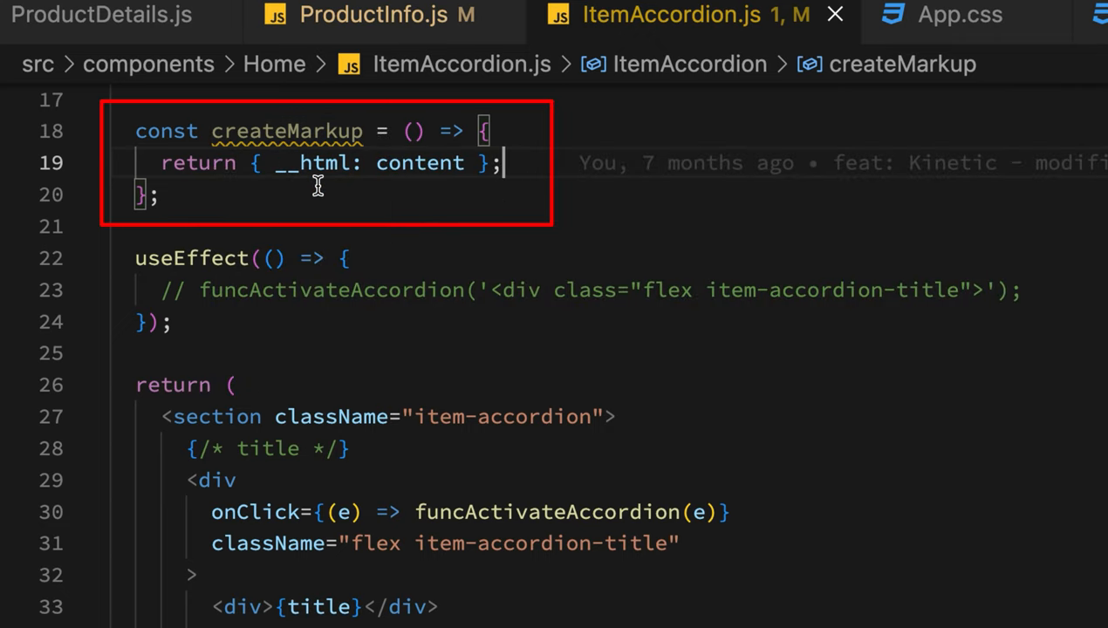
mouse_move(349, 190)
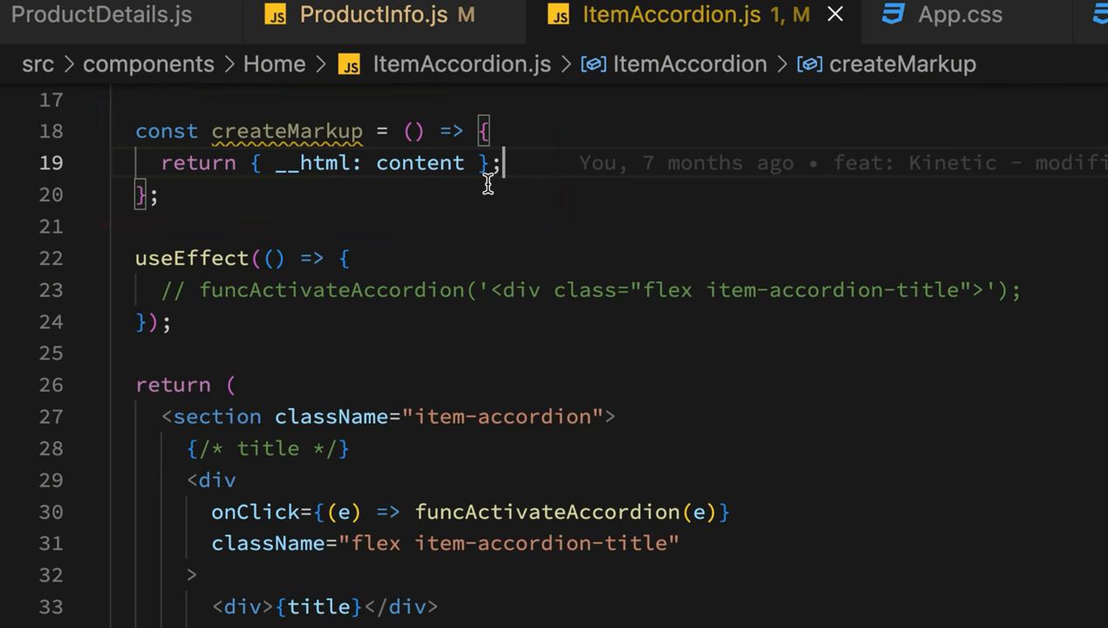
- Enable the dangerouslySetInnerHTML={createMarkup()} div in ItemAccordion.js and remove the plain {content} div
scroll(up, 3)
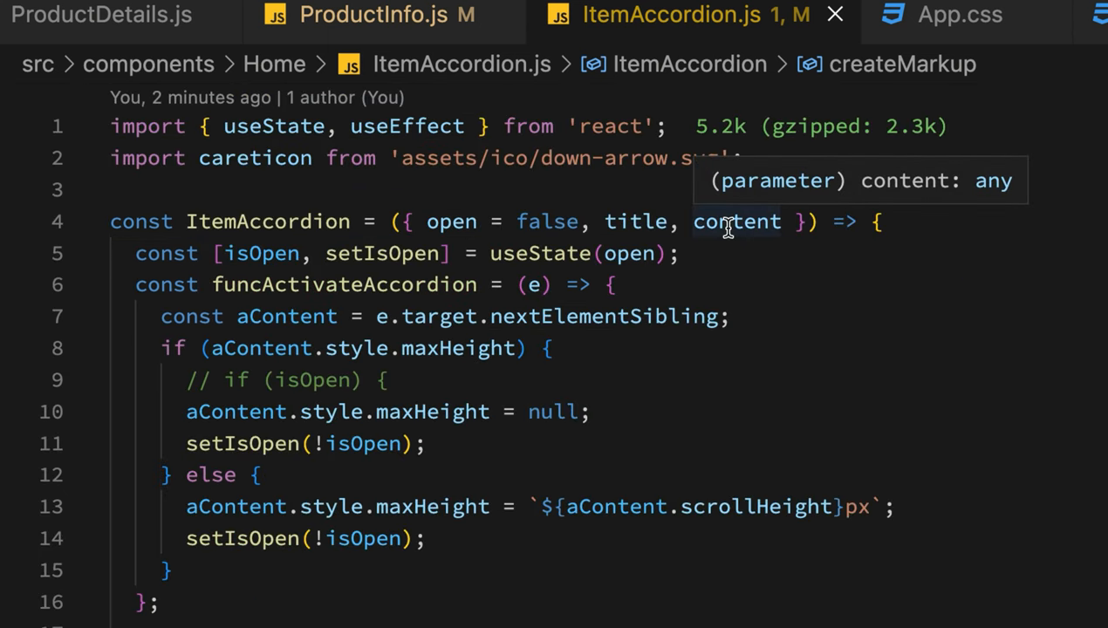
mouse_move(736, 219)
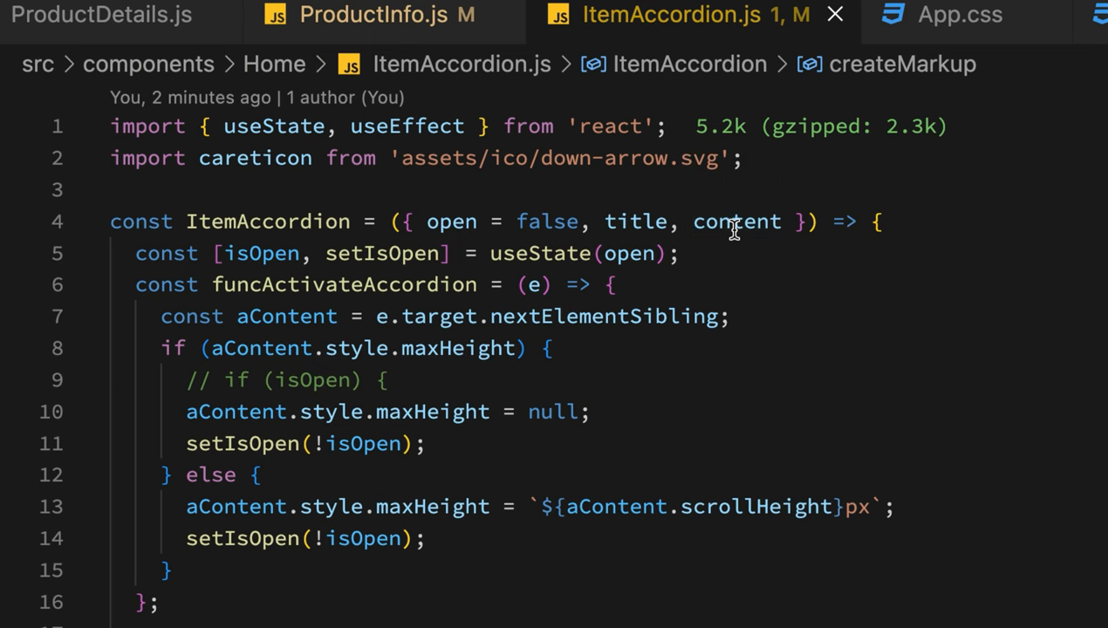
scroll(down, 3)
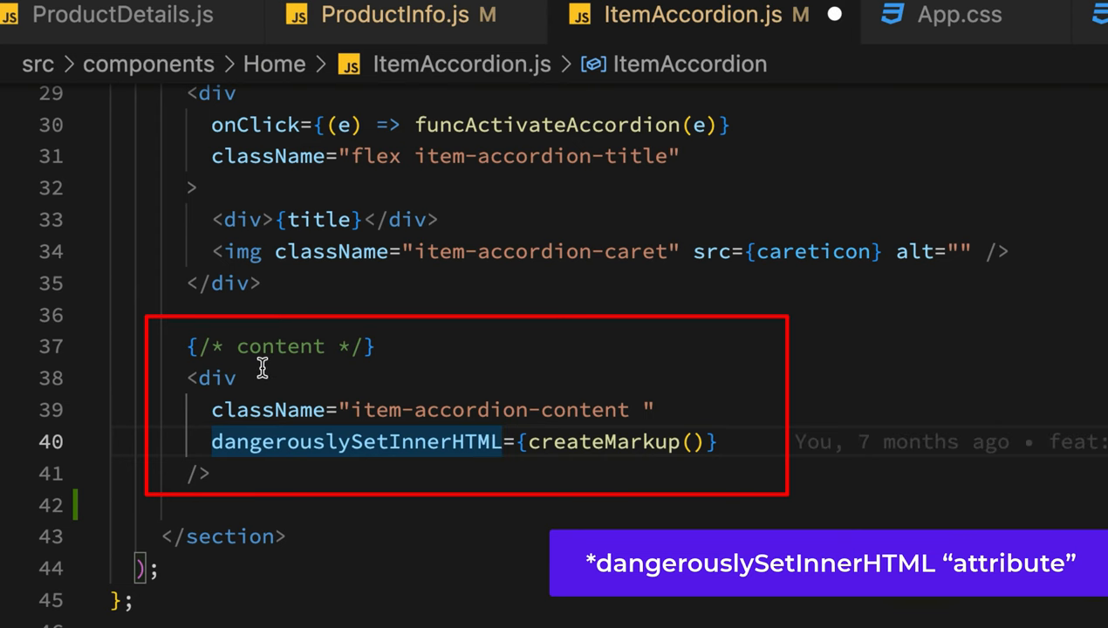
mouse_move(537, 408)
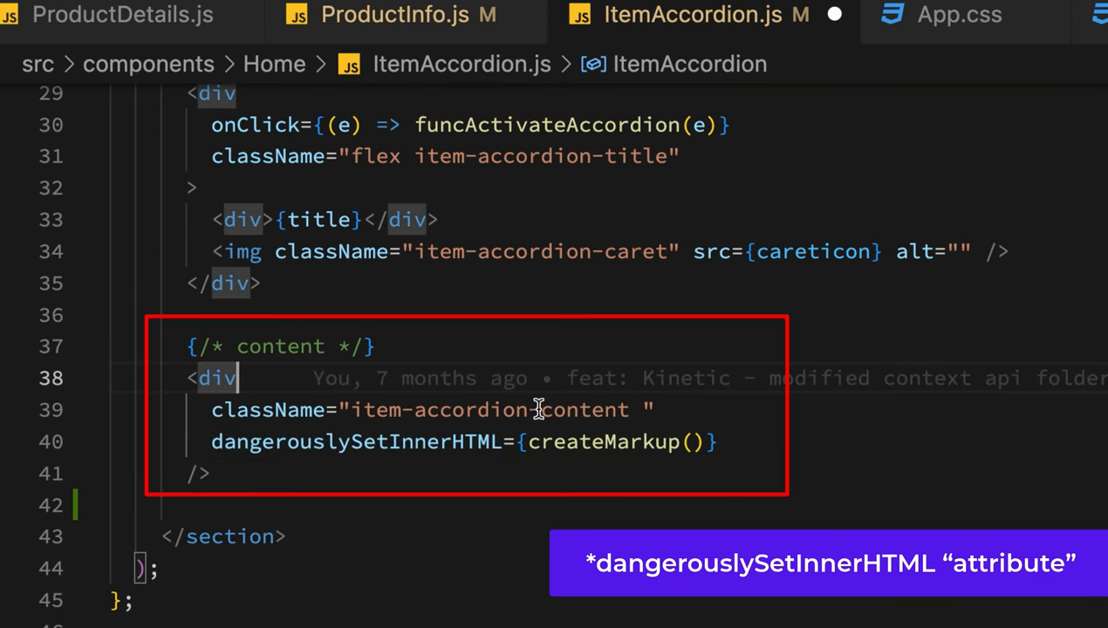
mouse_move(603, 443)
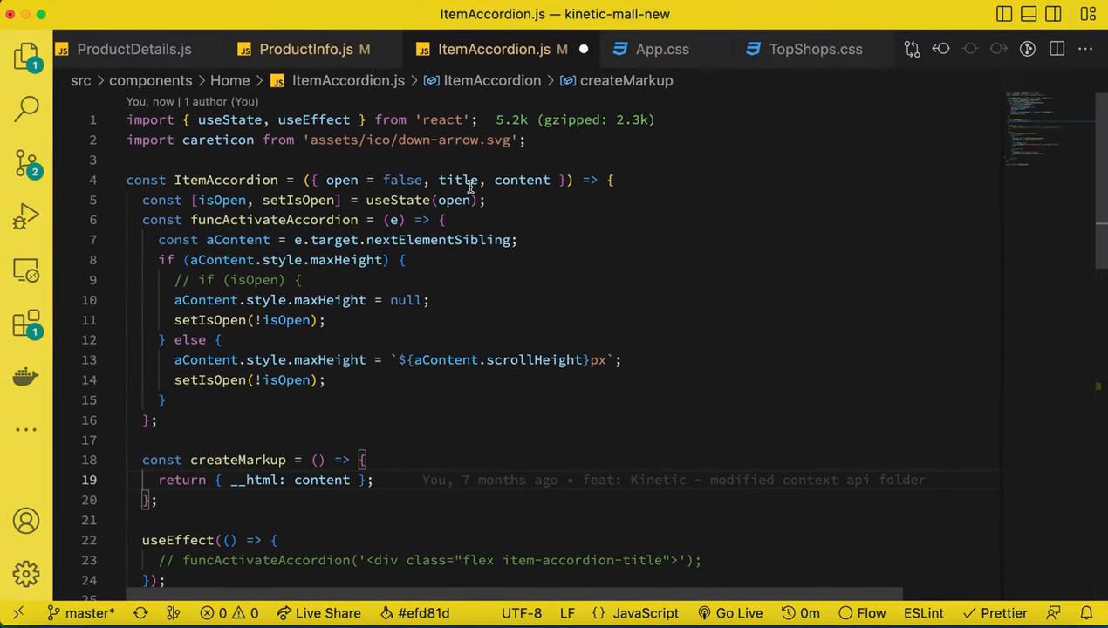
double_click(520, 180)
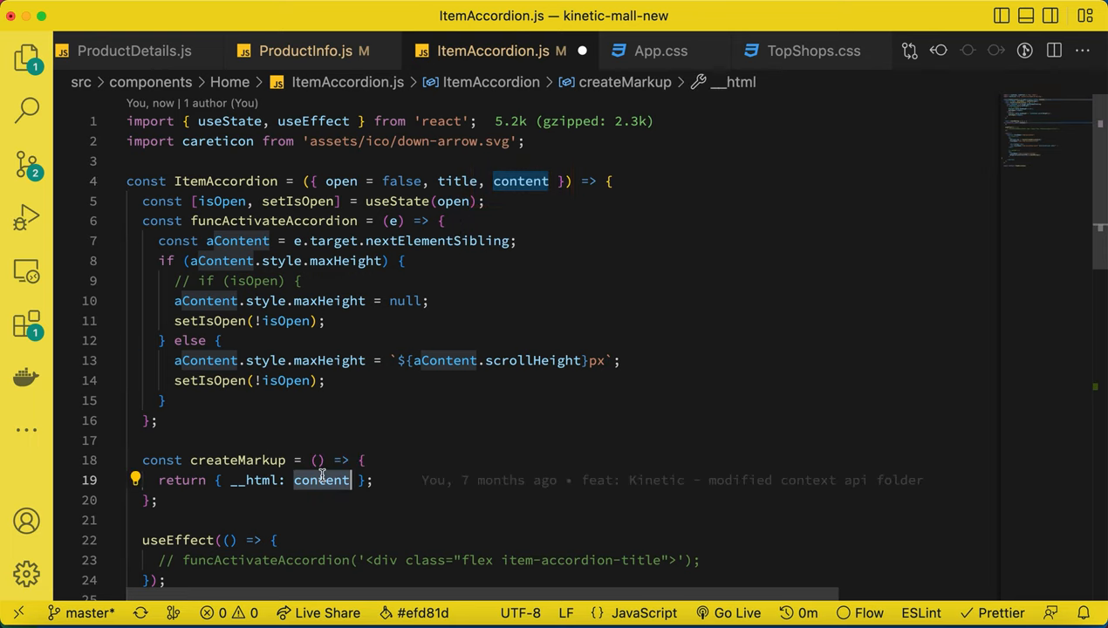
scroll(down, 3)
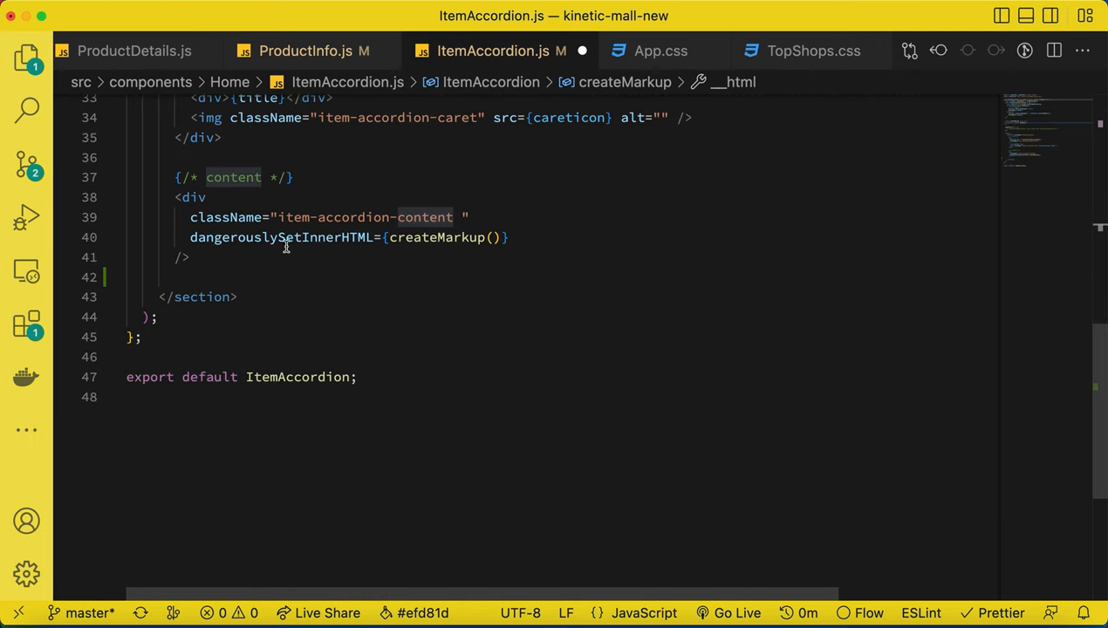
double_click(281, 238)
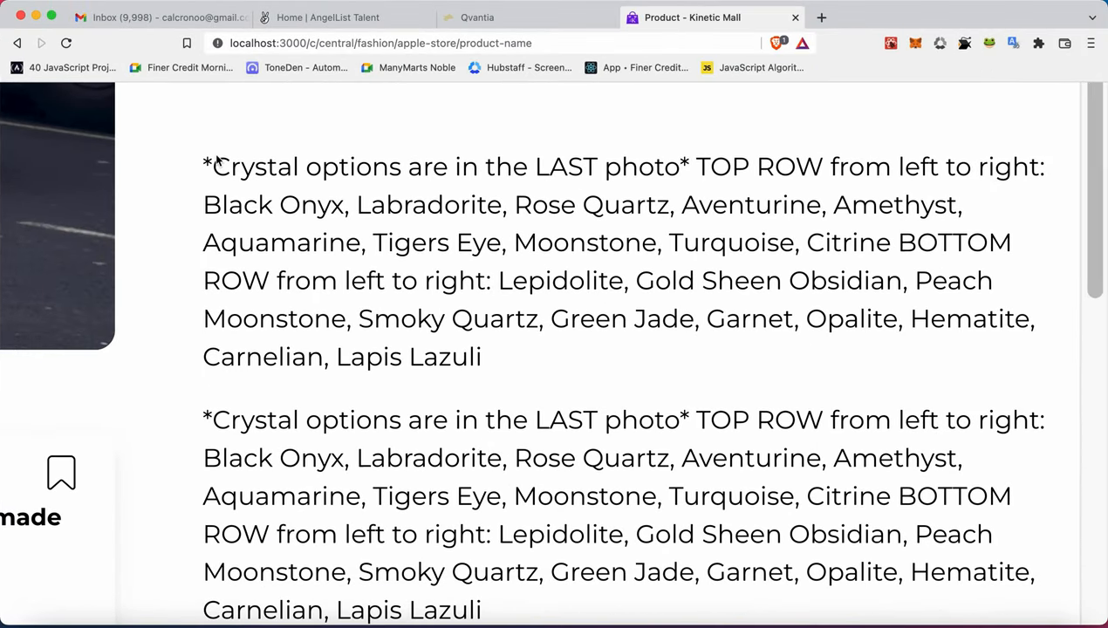
- Scroll the localhost:3000 product page to confirm the Description shows clean paragraphs
scroll(down, 3)
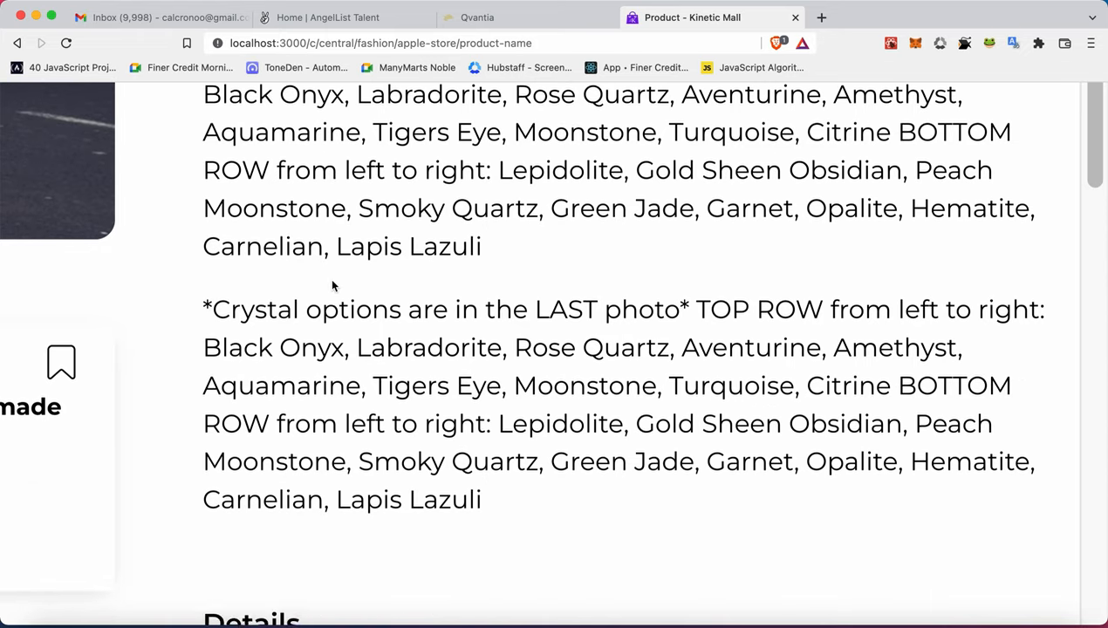
scroll(down, 3)
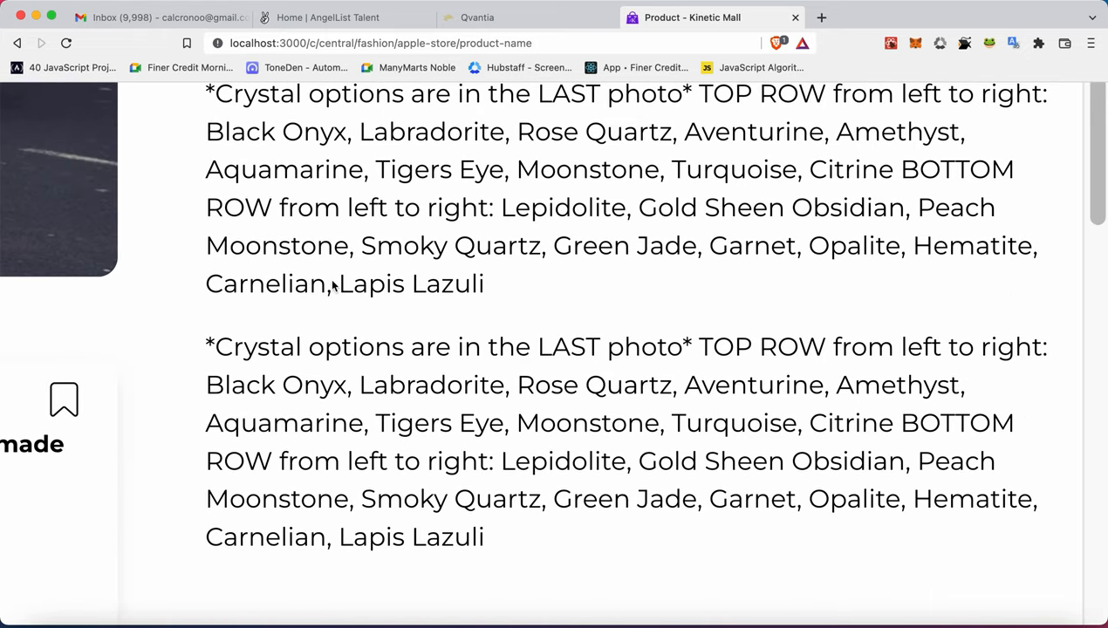
scroll(up, 3)
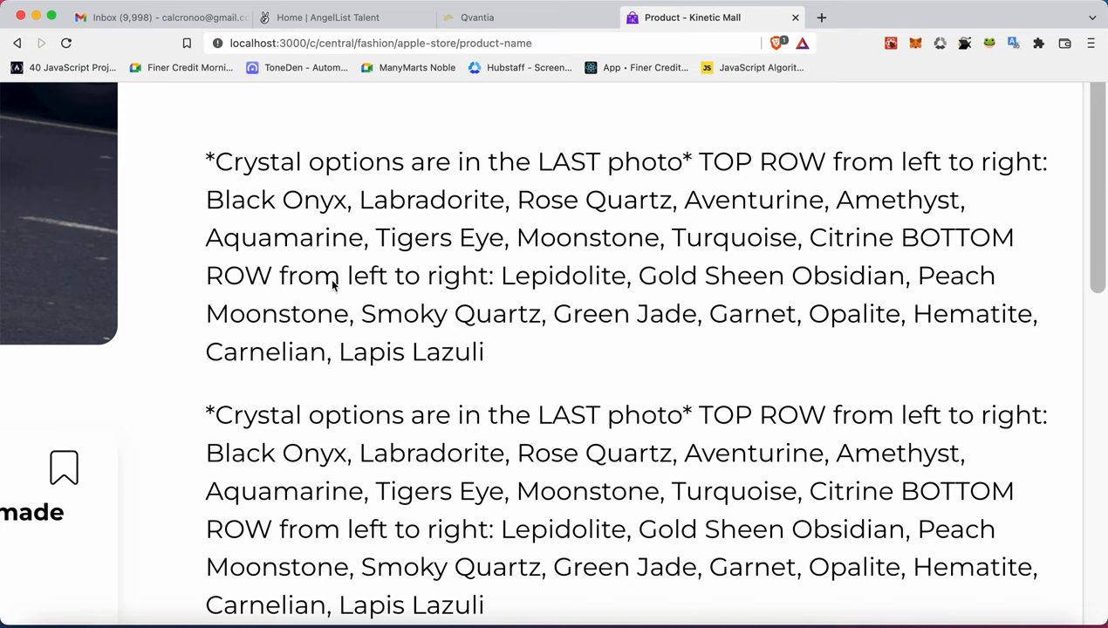
mouse_move(410, 213)
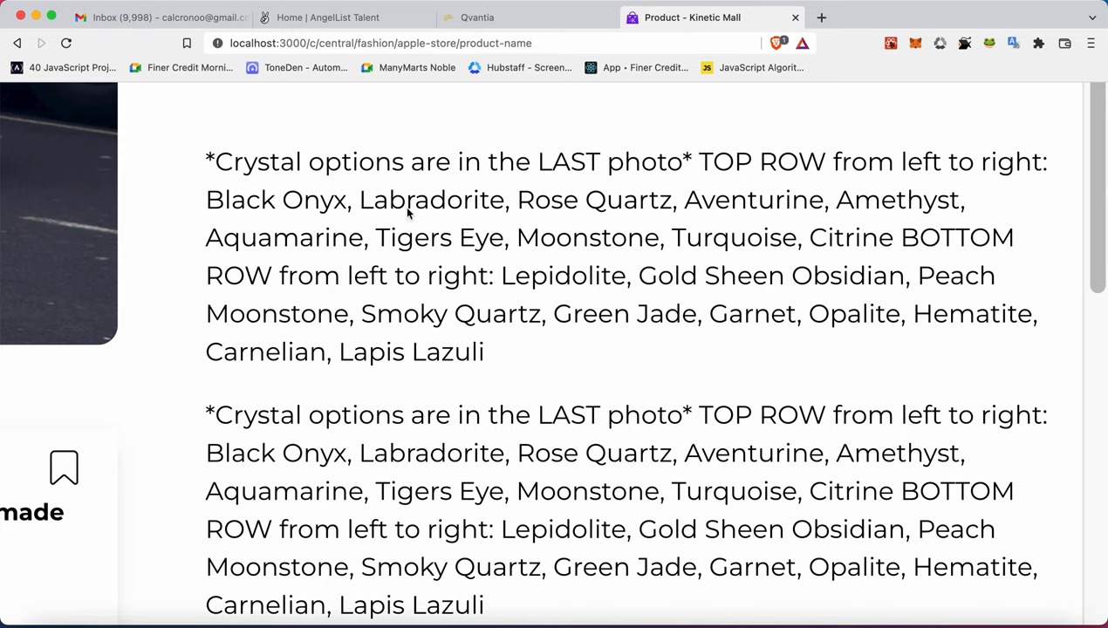